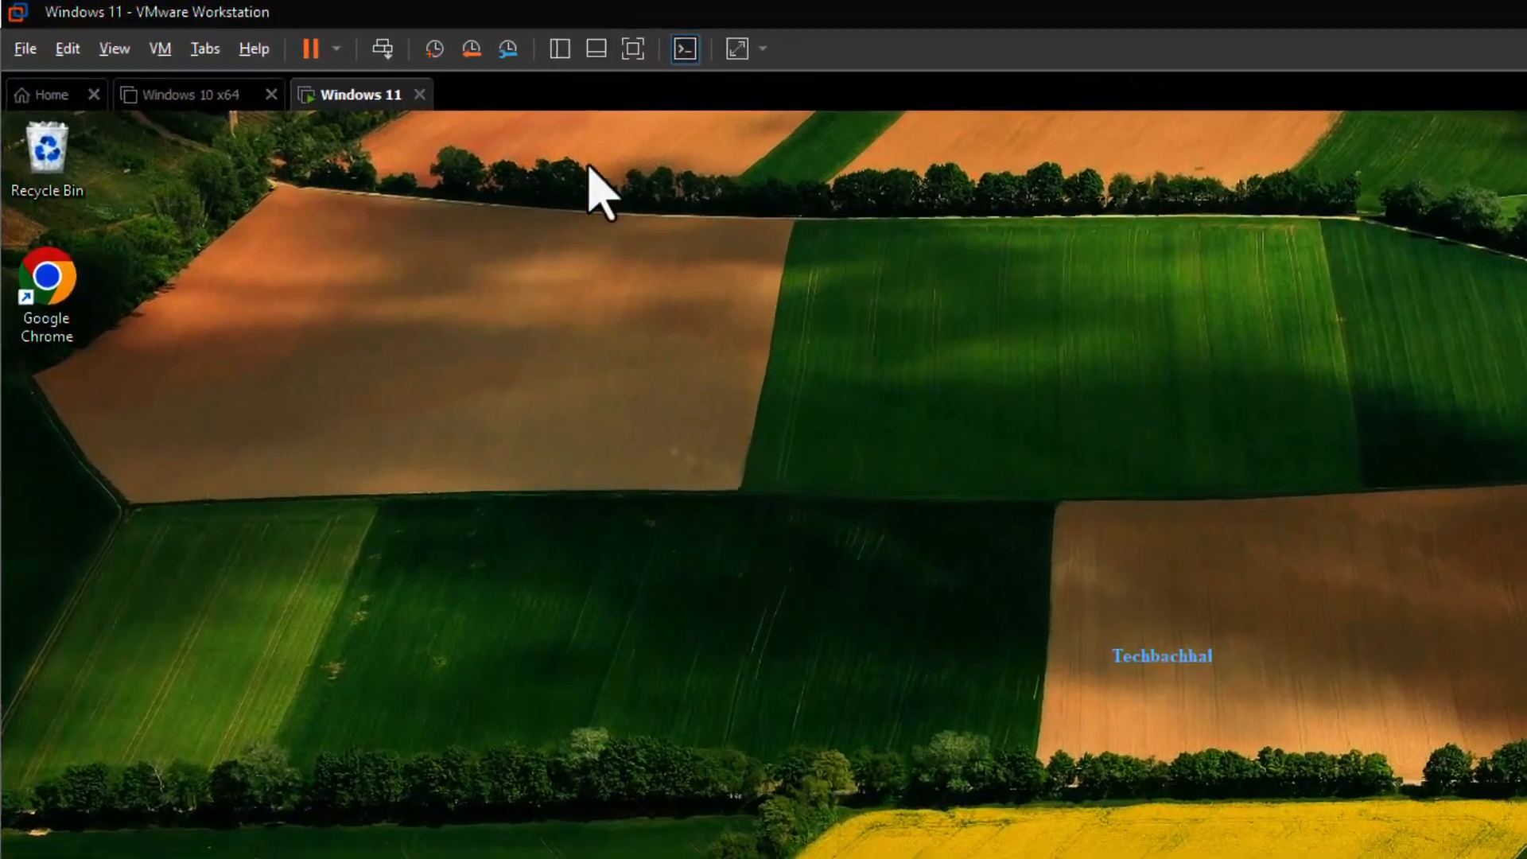
Step: Search the host for 'services' and launch the Services console
right_click(361, 108)
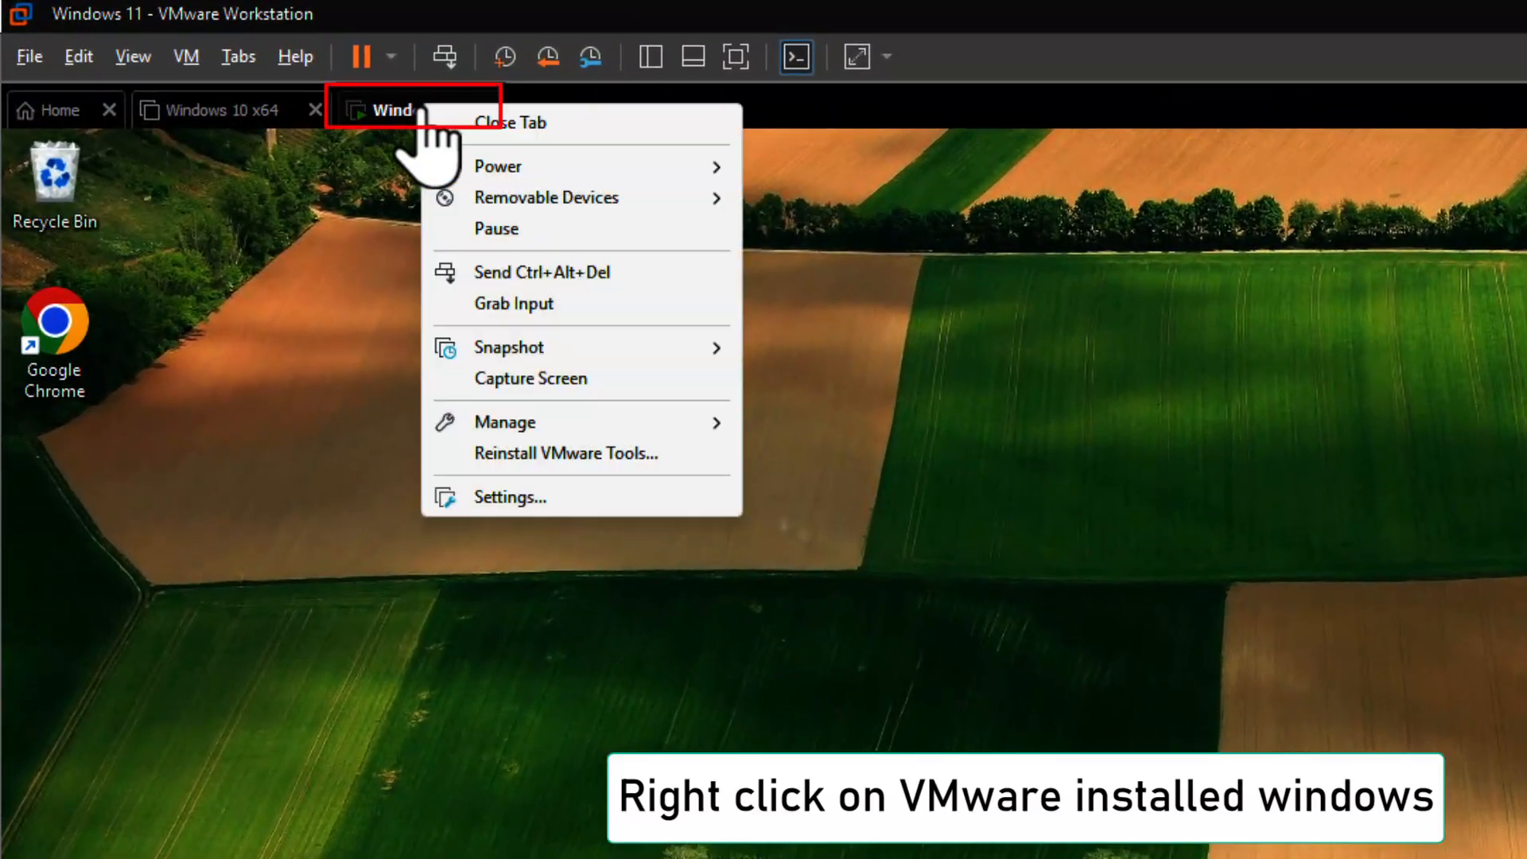
mouse_move(547, 197)
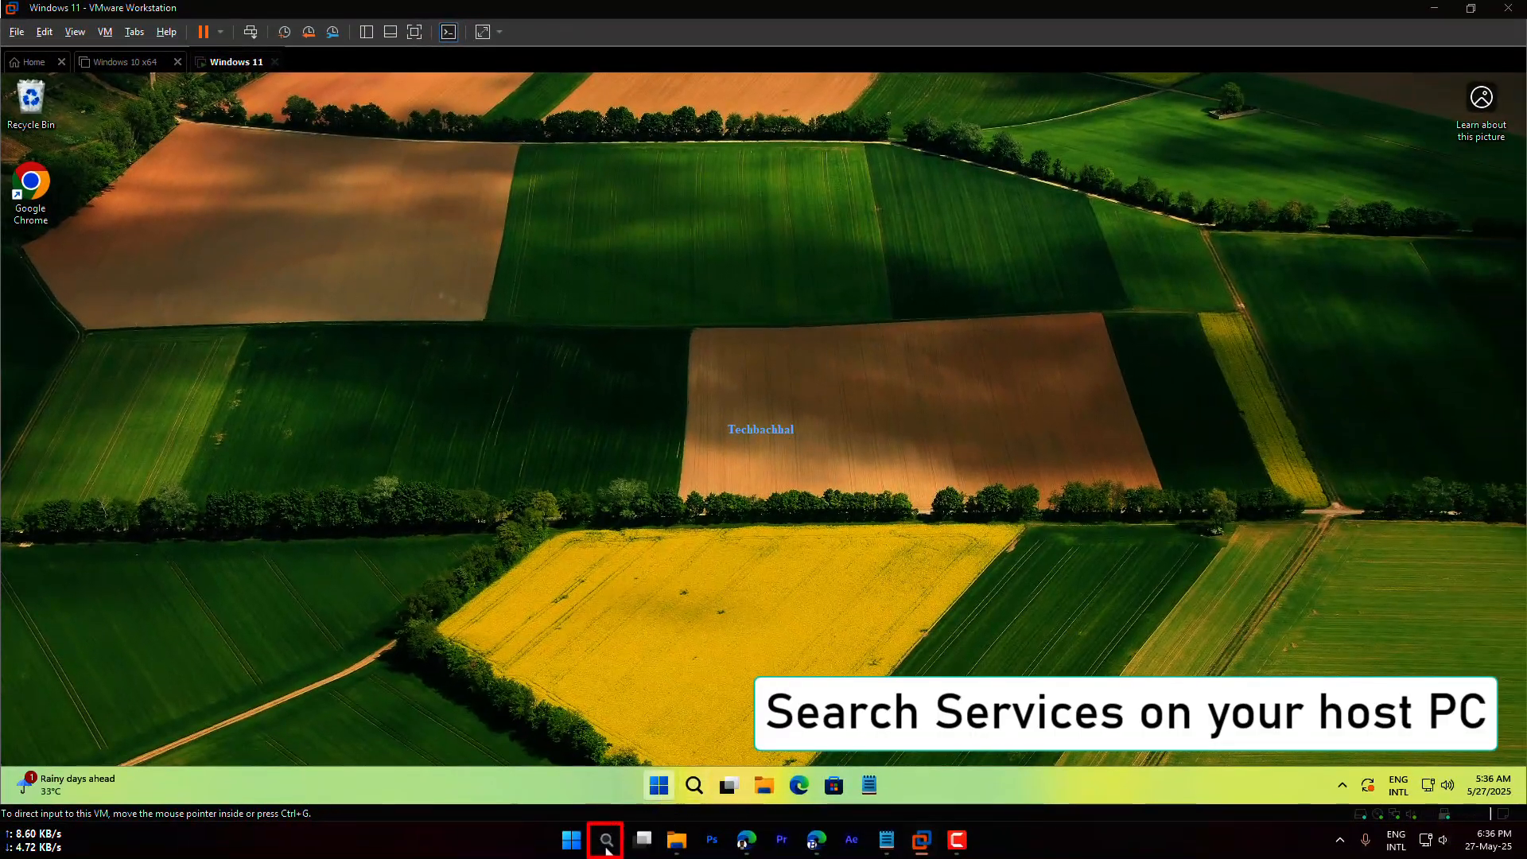
left_click(604, 840)
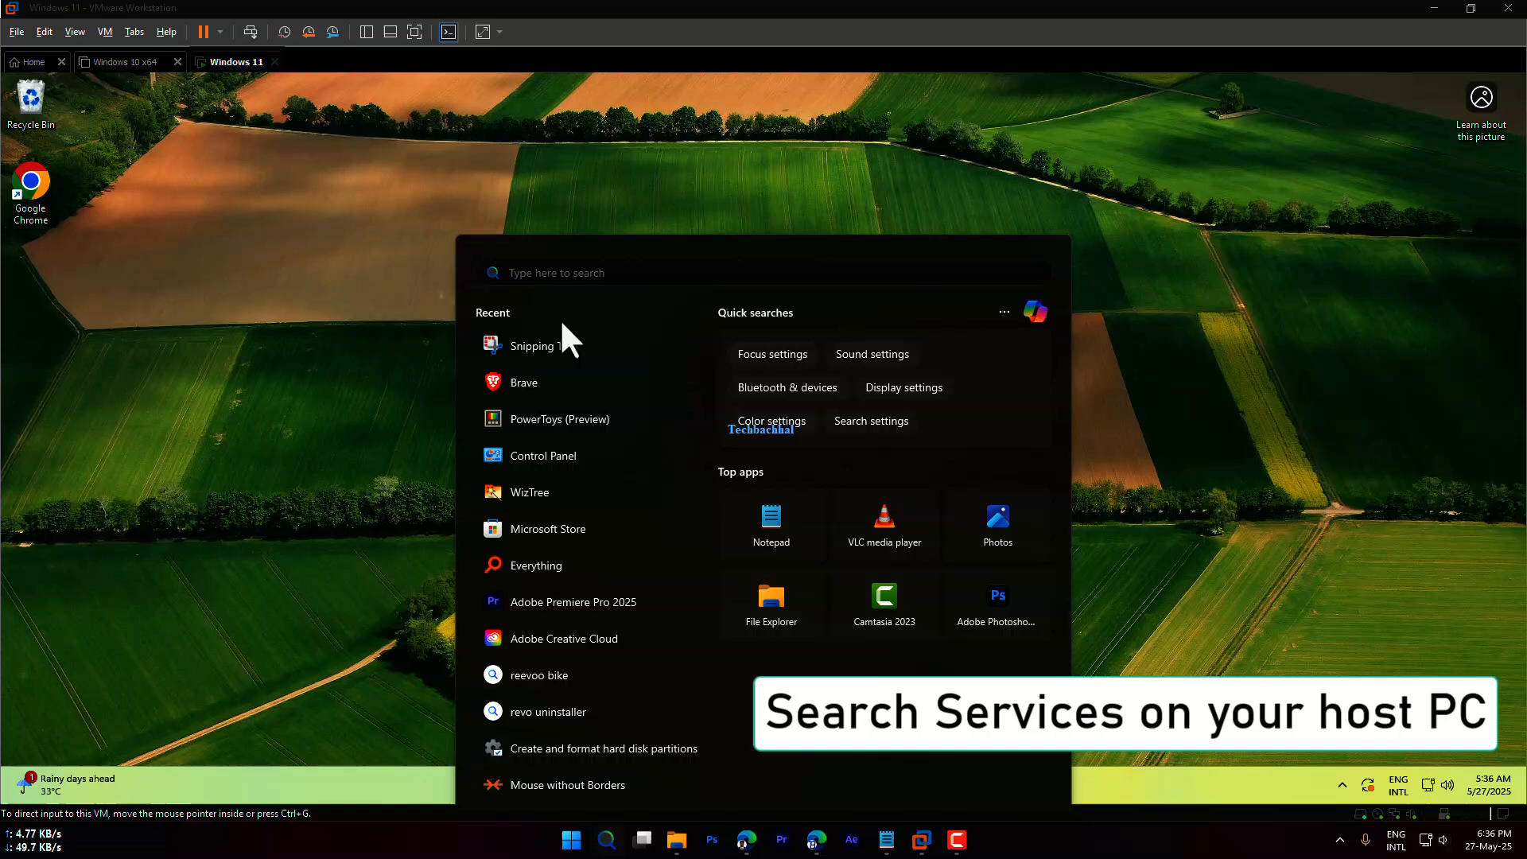
type("services")
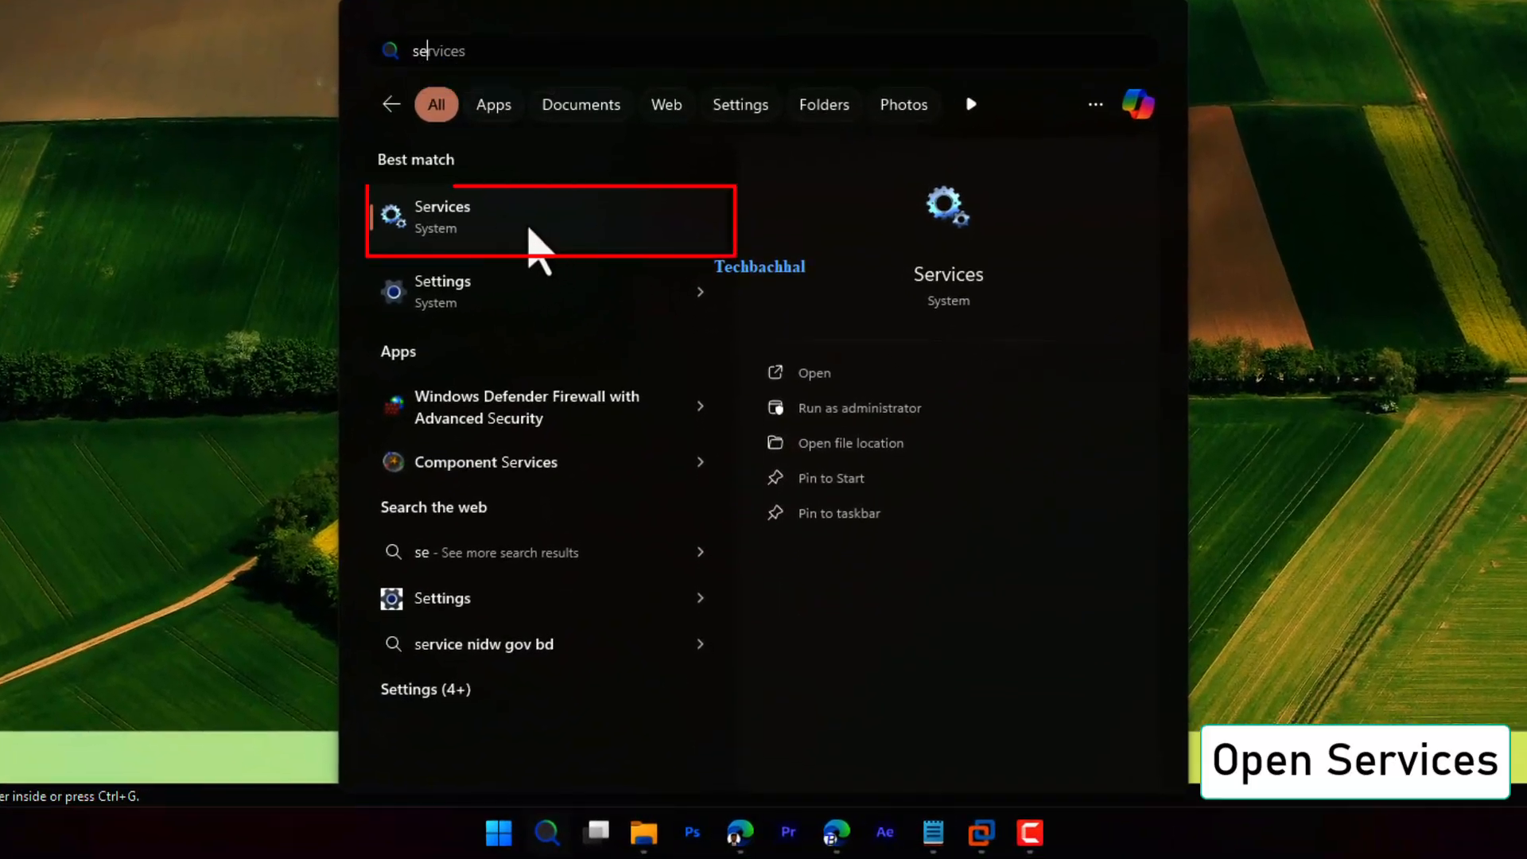
left_click(442, 216)
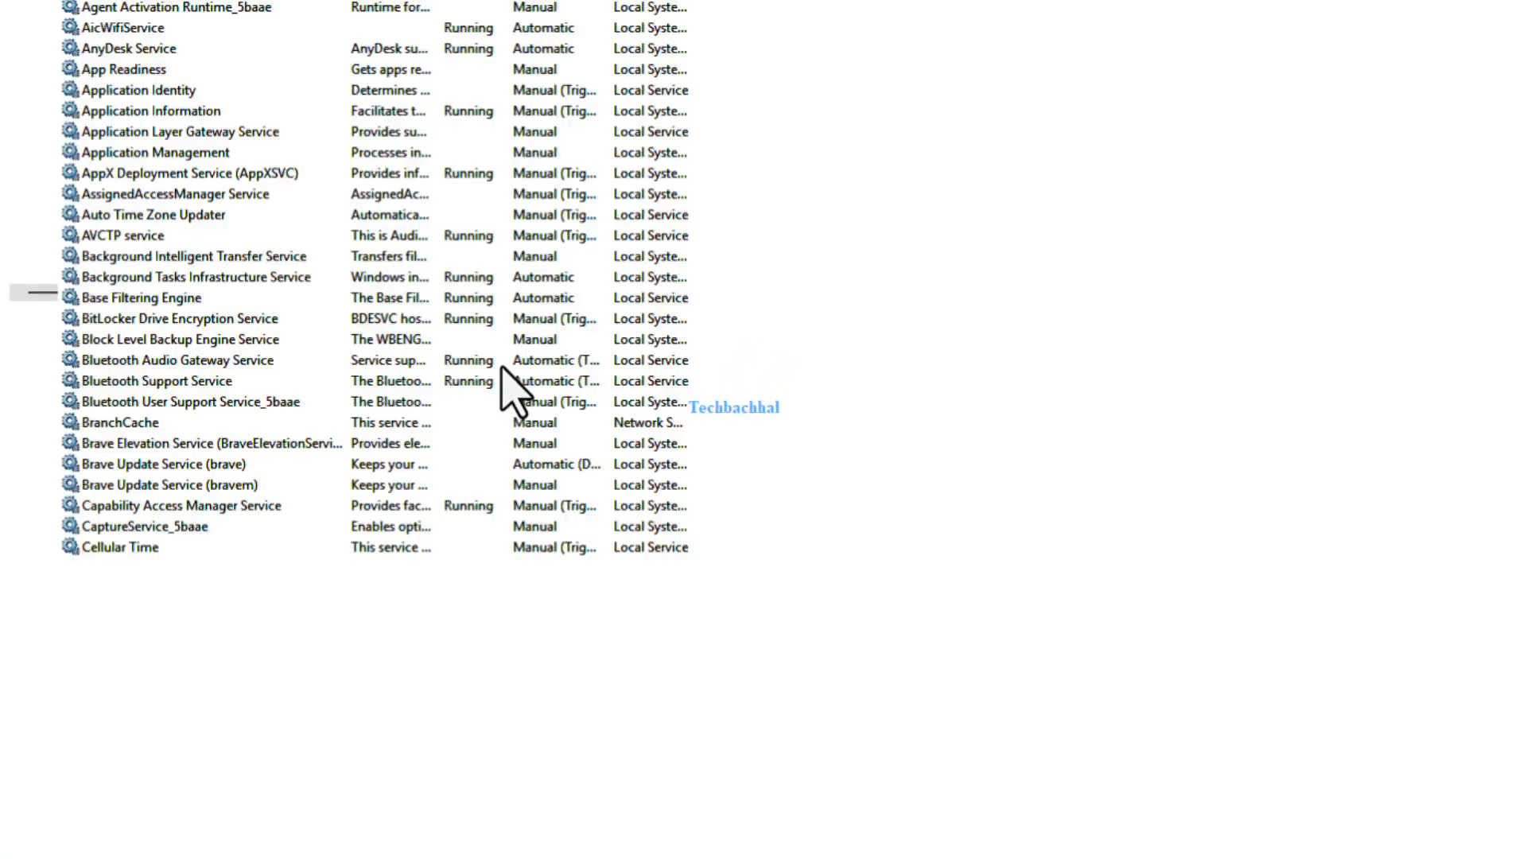
Step: Scroll the services list down to VMware USB Arbitration Service
scroll("down", 3)
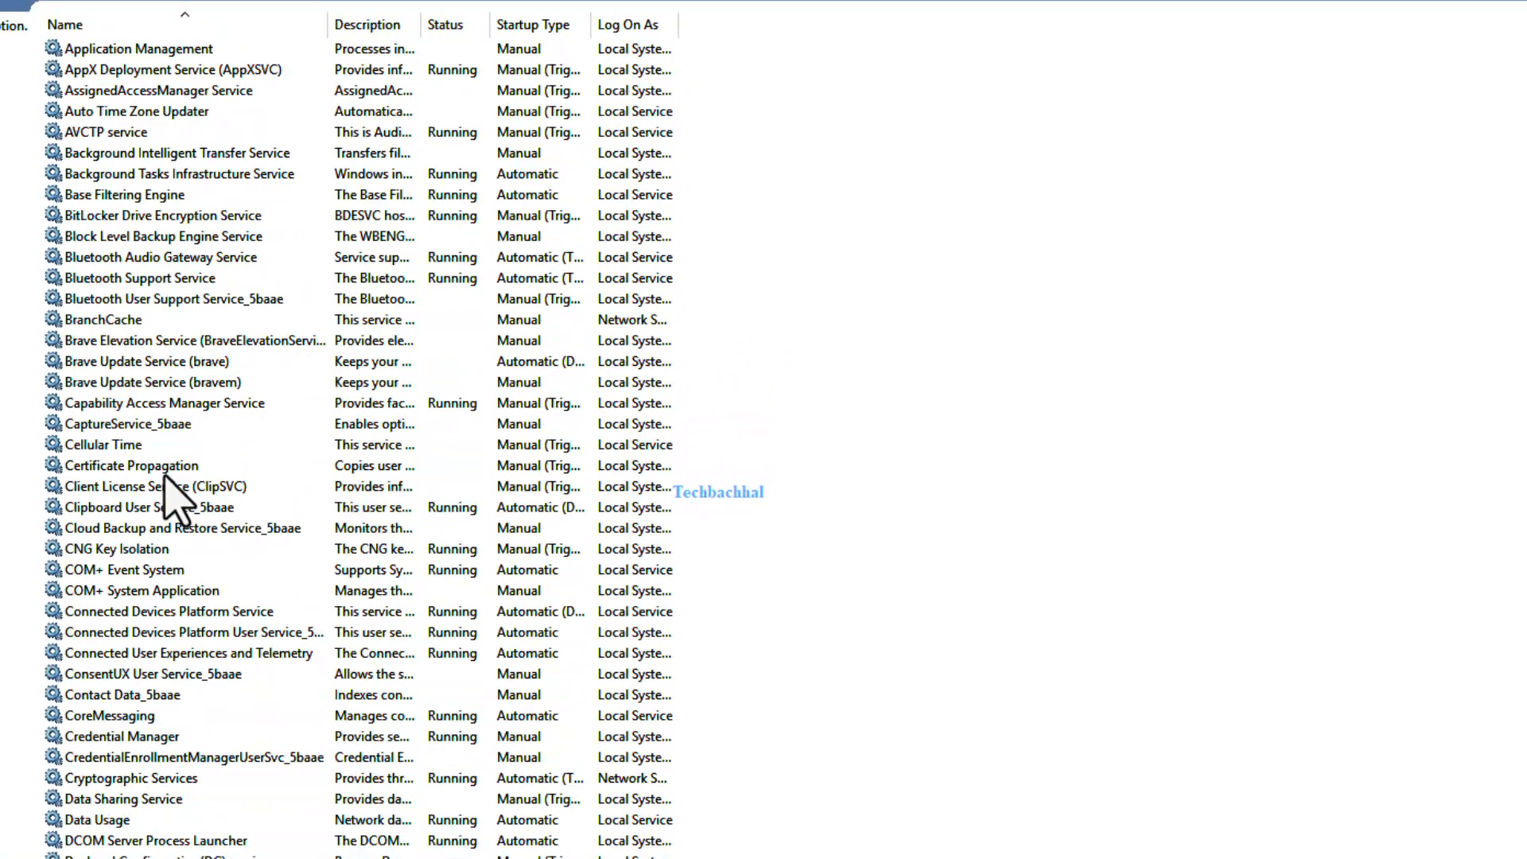
scroll("down", 3)
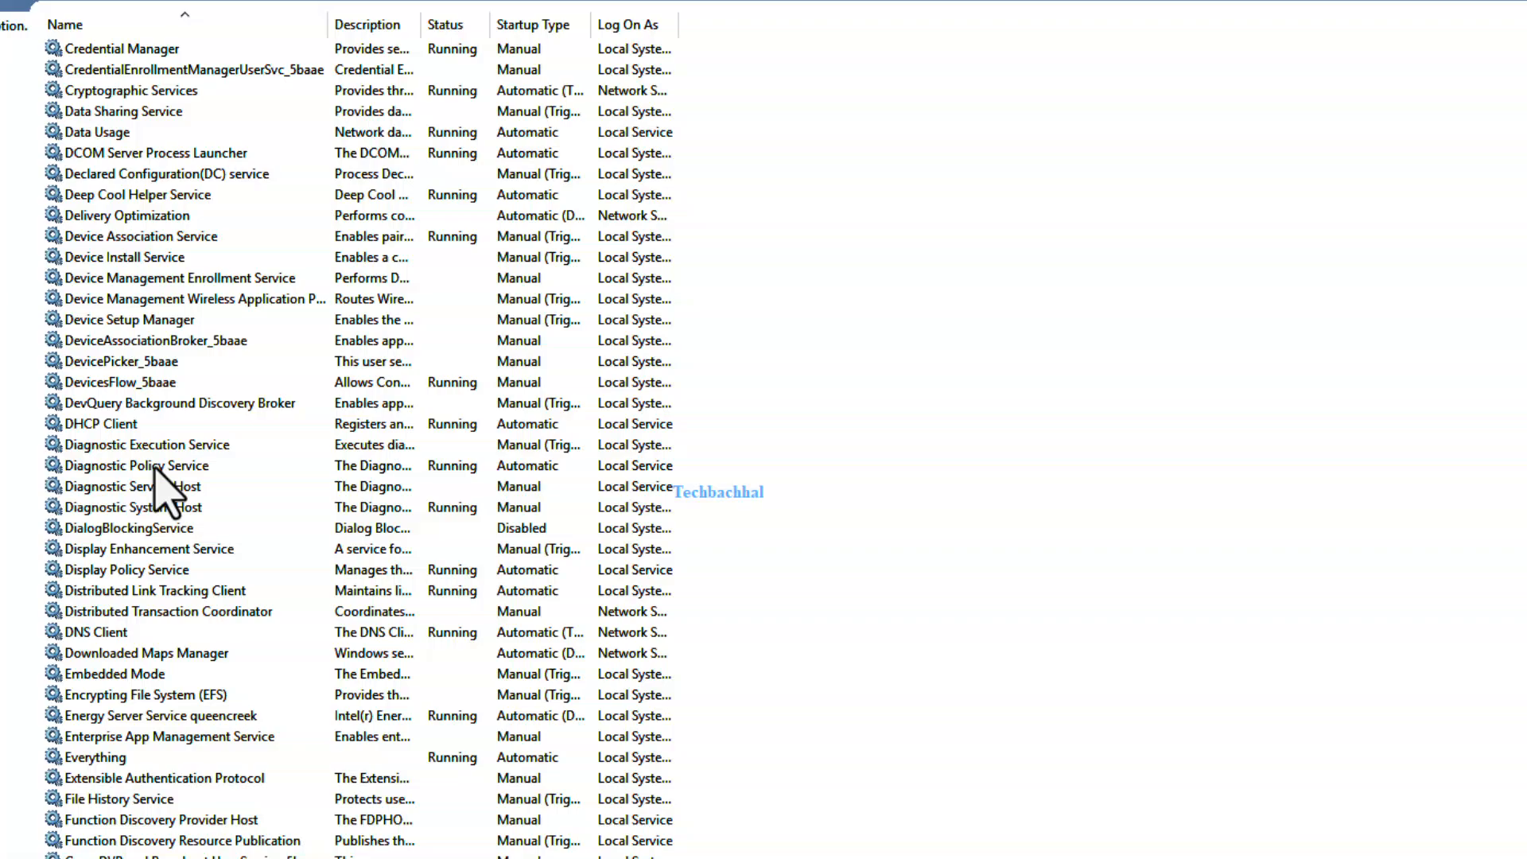
scroll("down", 3)
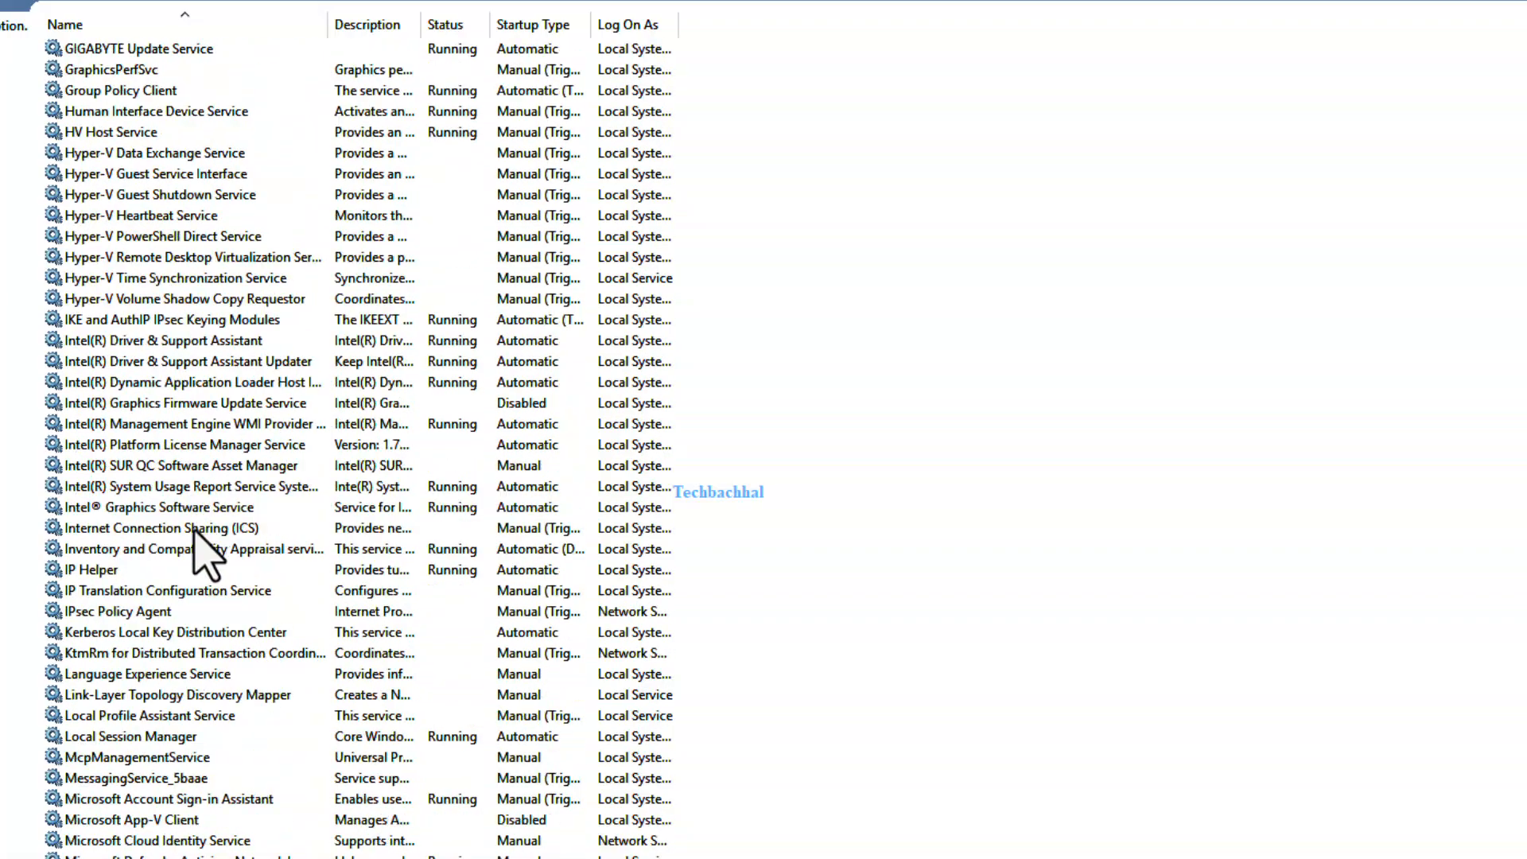
scroll("down", 3)
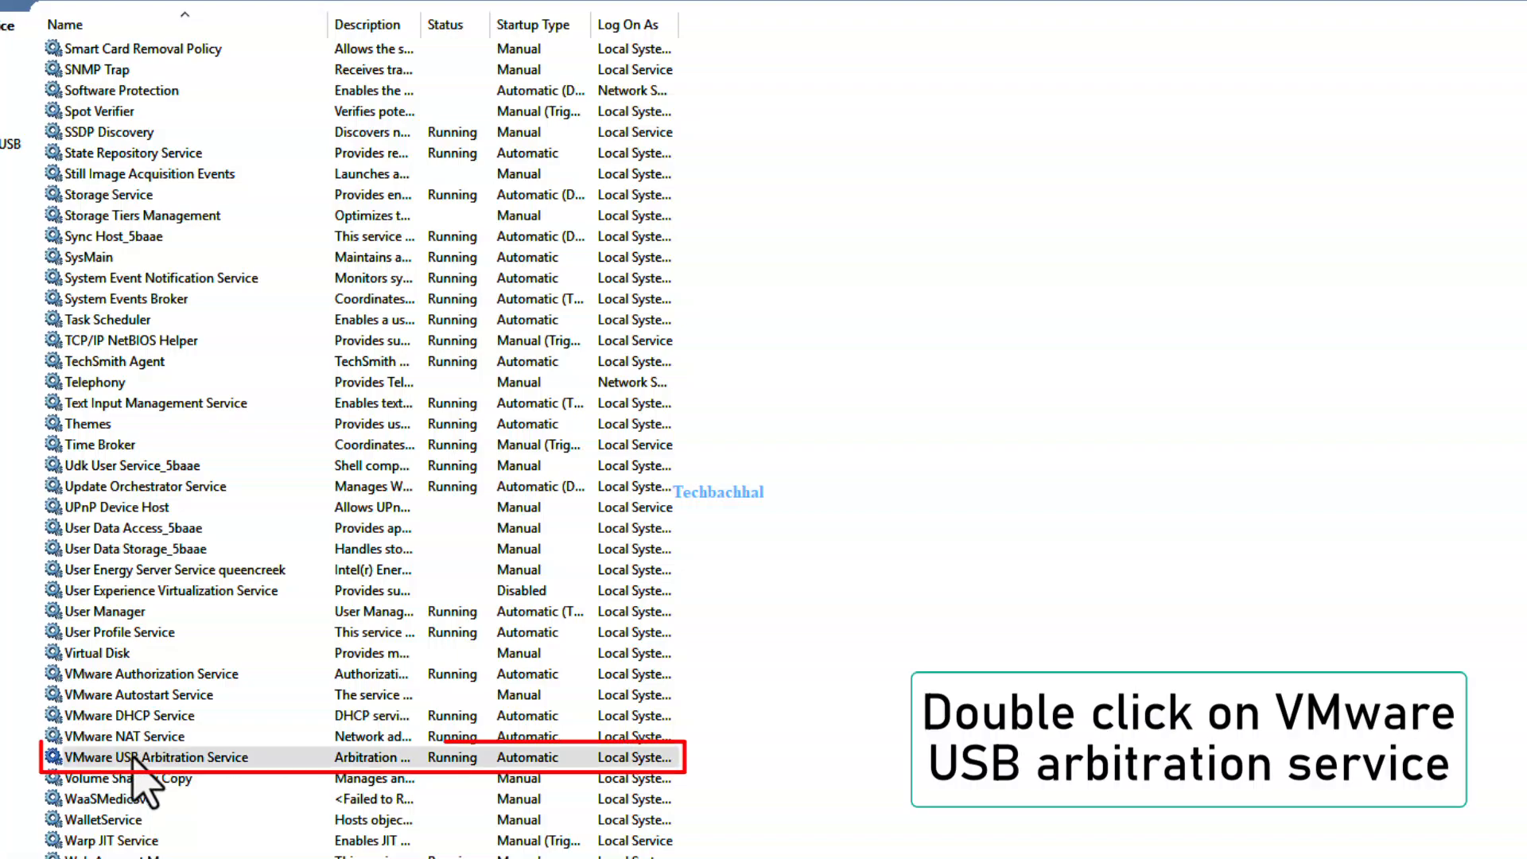
Step: Set VMware USB Arbitration Service startup type to Automatic and apply it
double_click(156, 758)
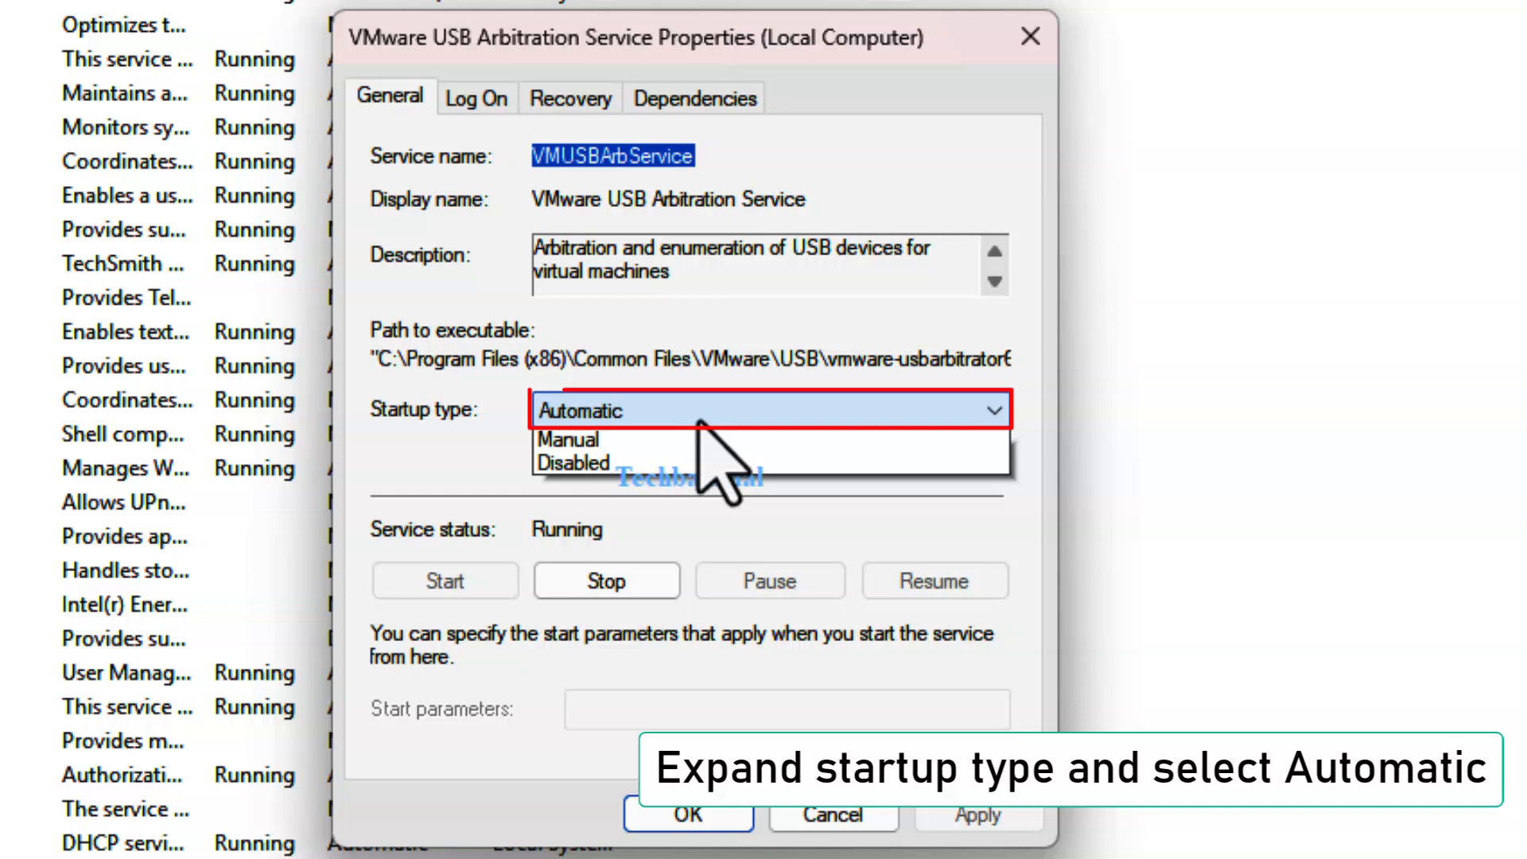
left_click(577, 411)
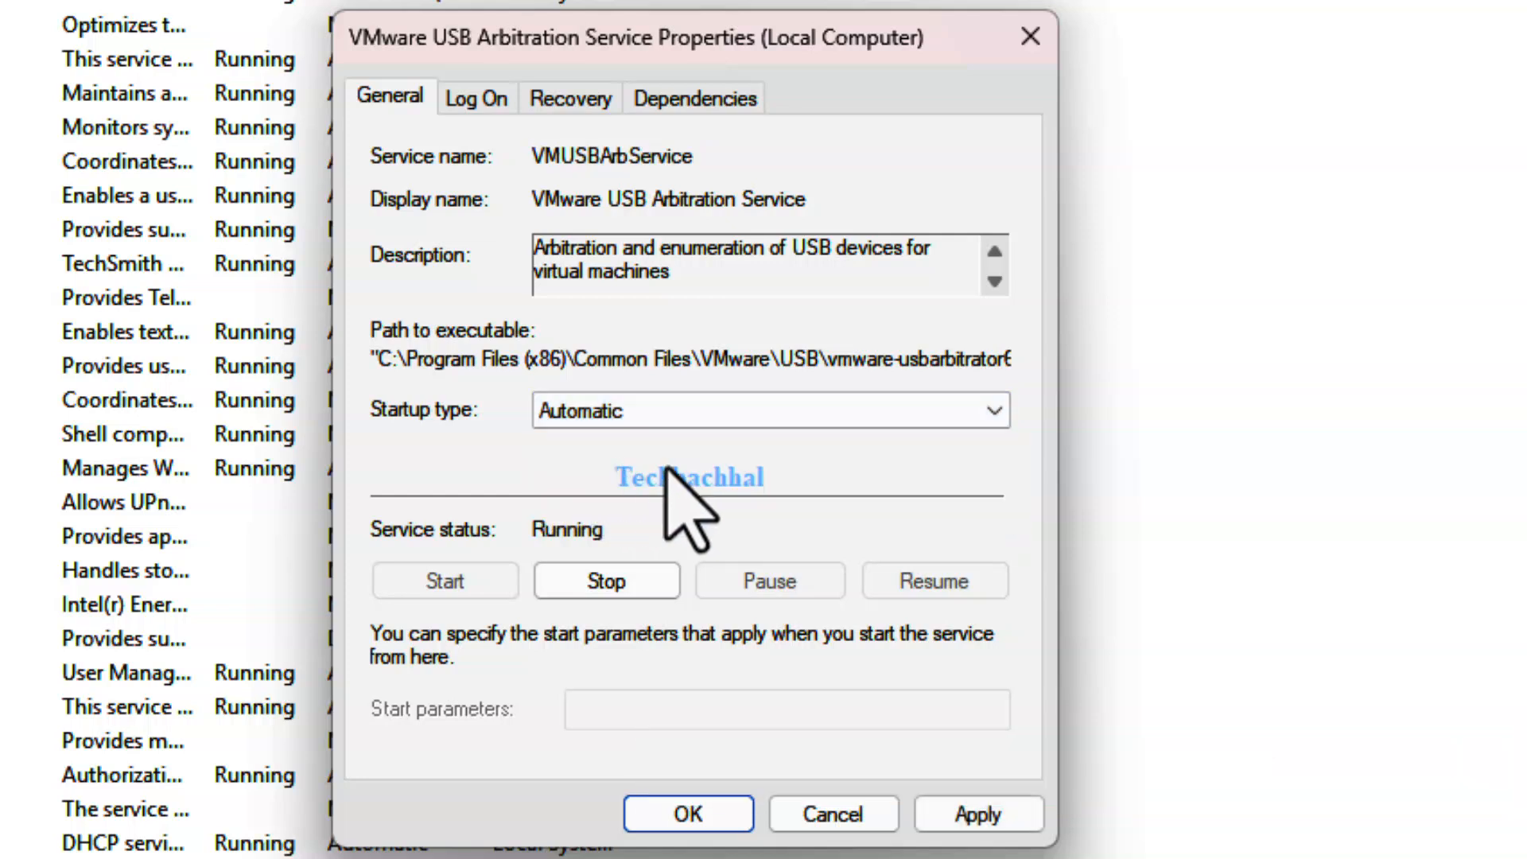
left_click(978, 813)
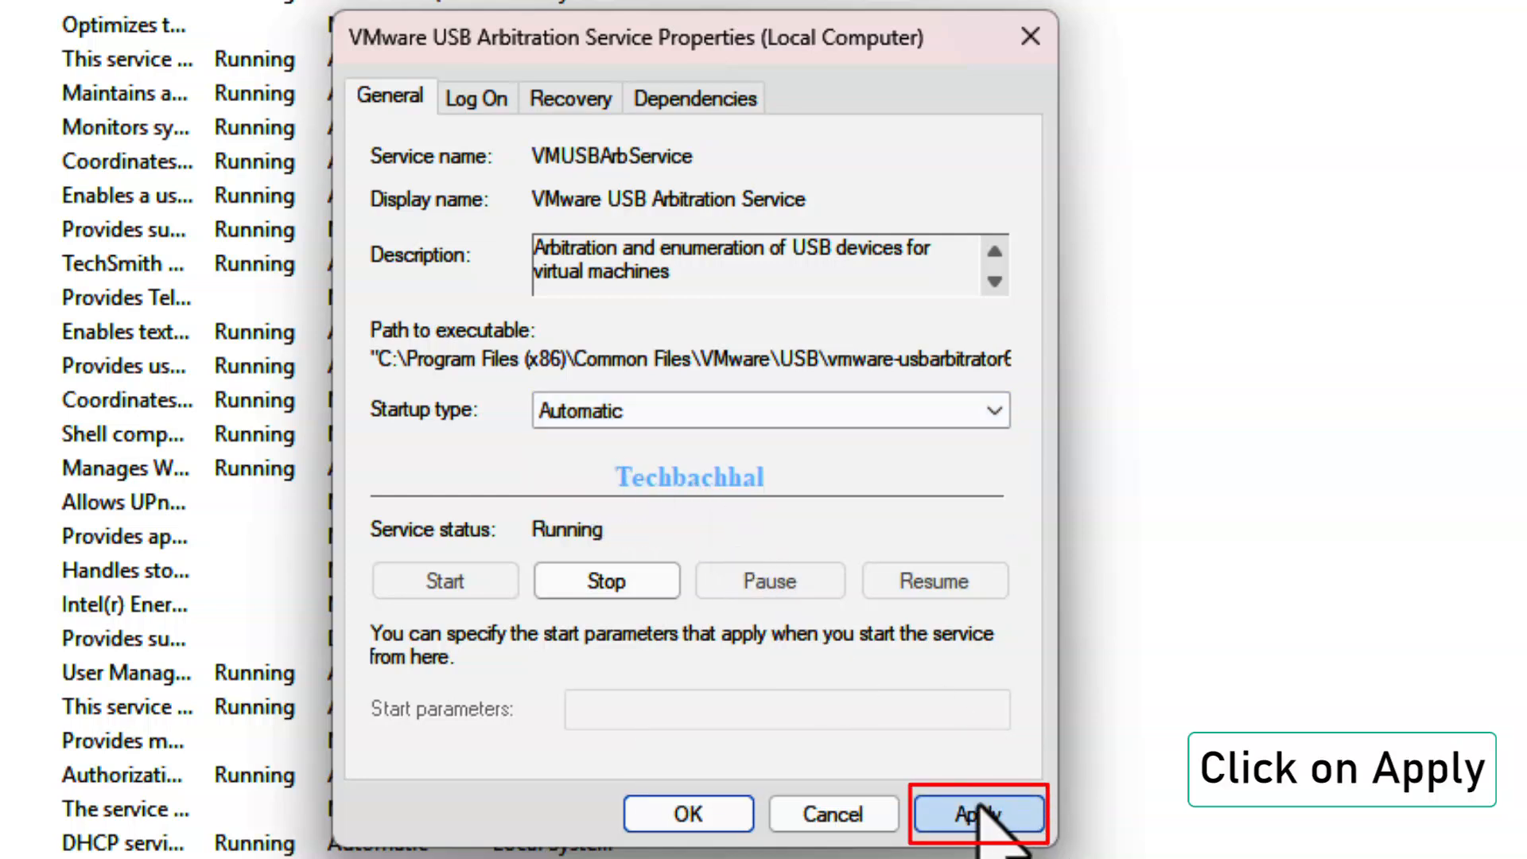
left_click(980, 813)
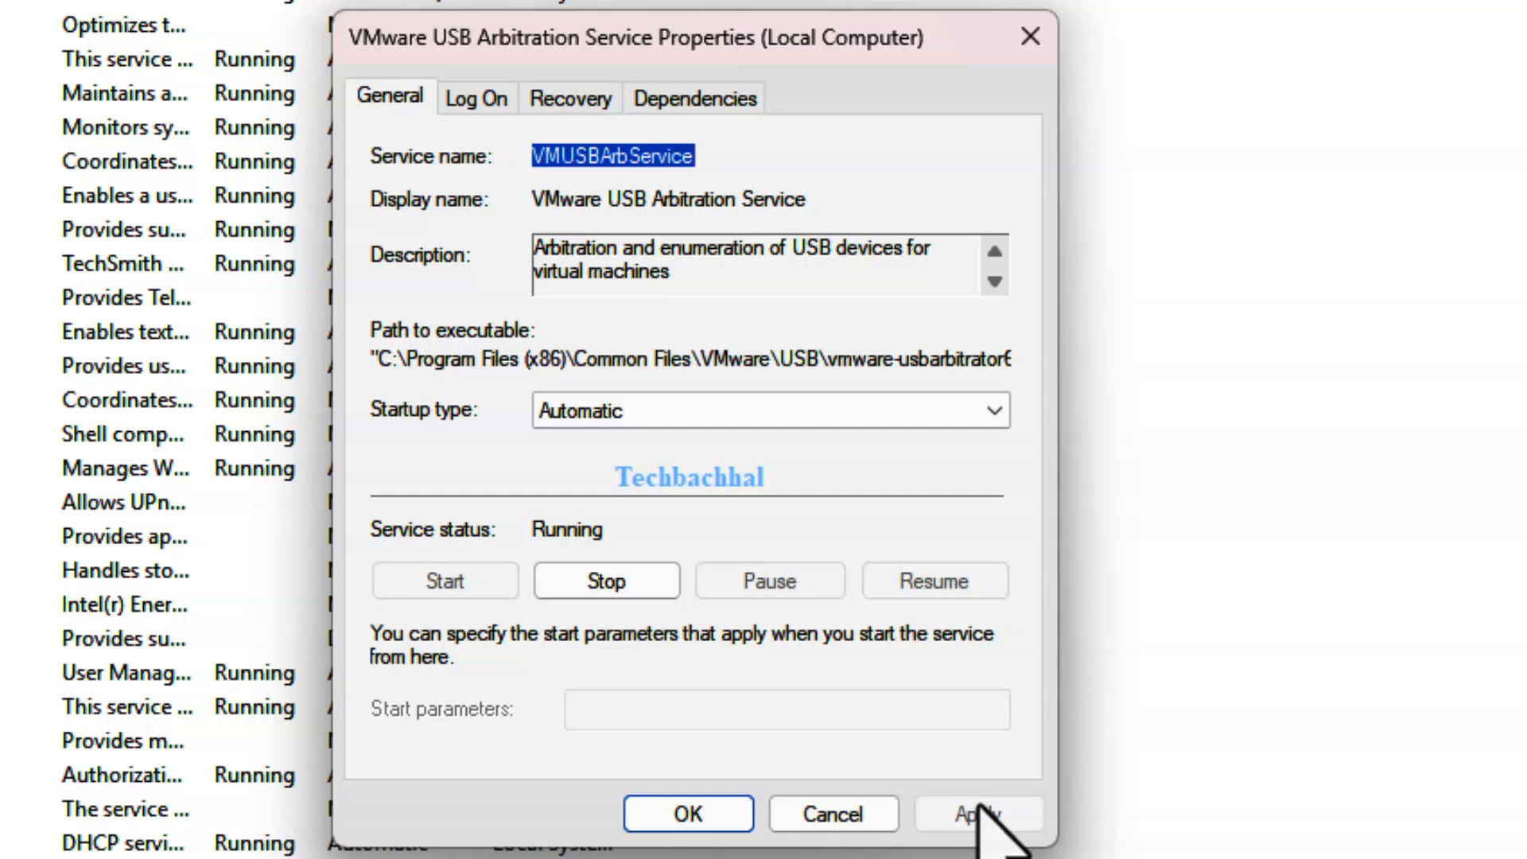
left_click(687, 813)
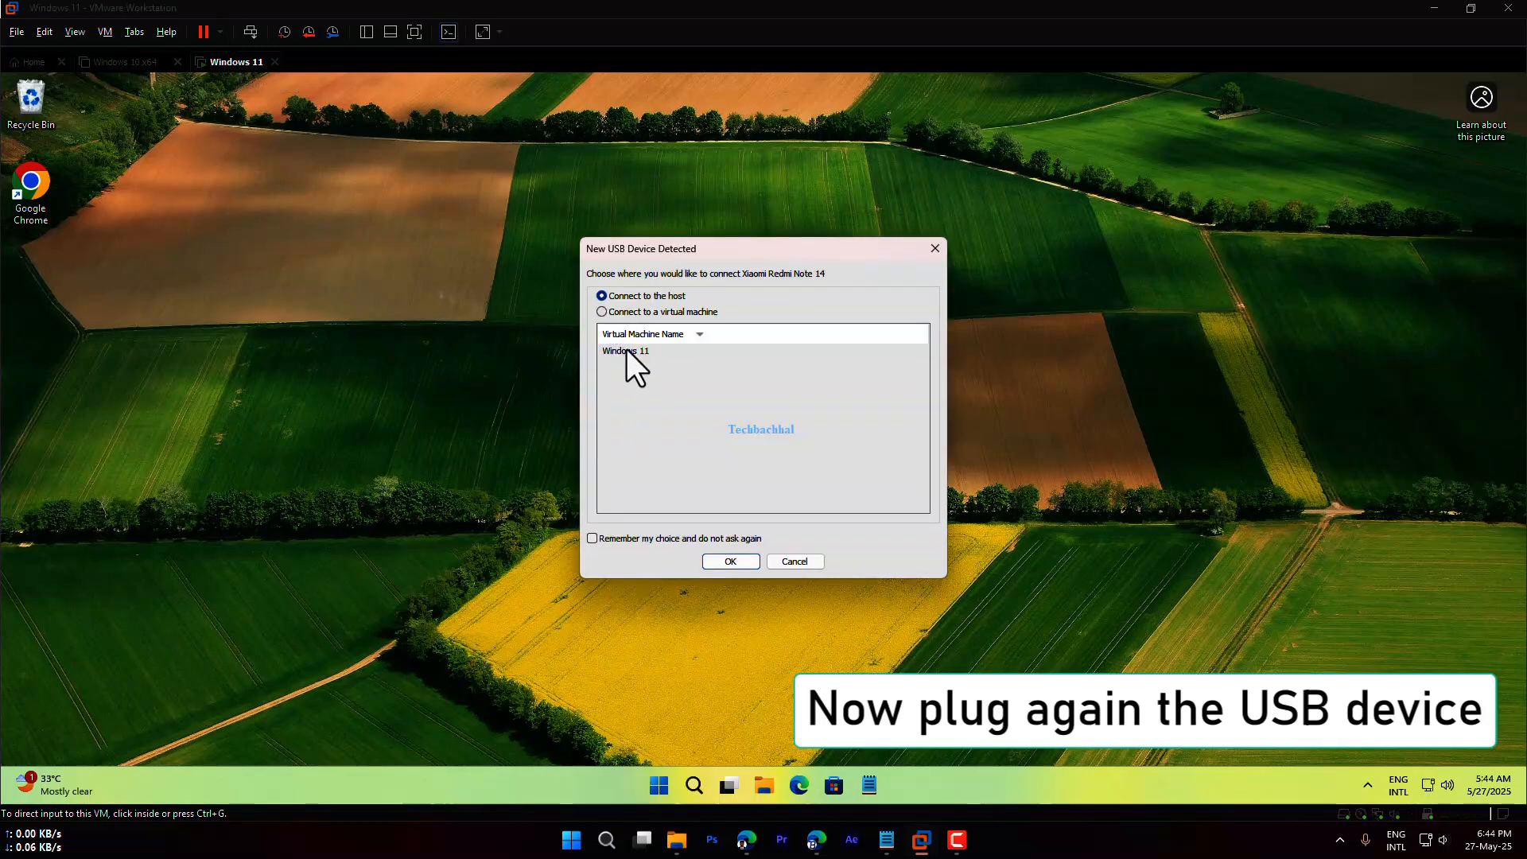
Step: Connect the Xiaomi Redmi Note 14 to the Windows 11 virtual machine and confirm
left_click(602, 312)
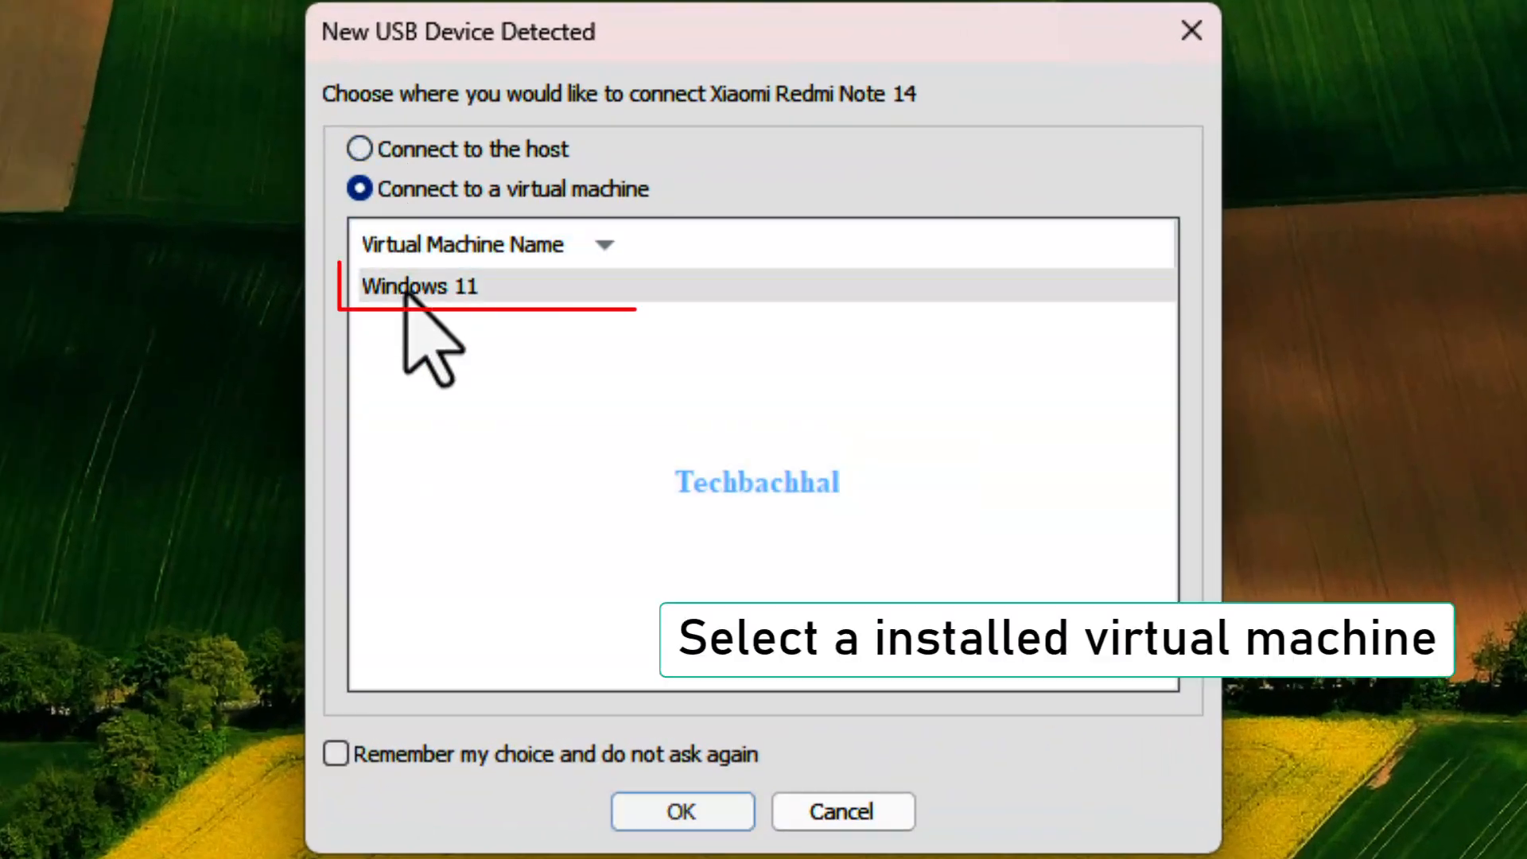
left_click(420, 285)
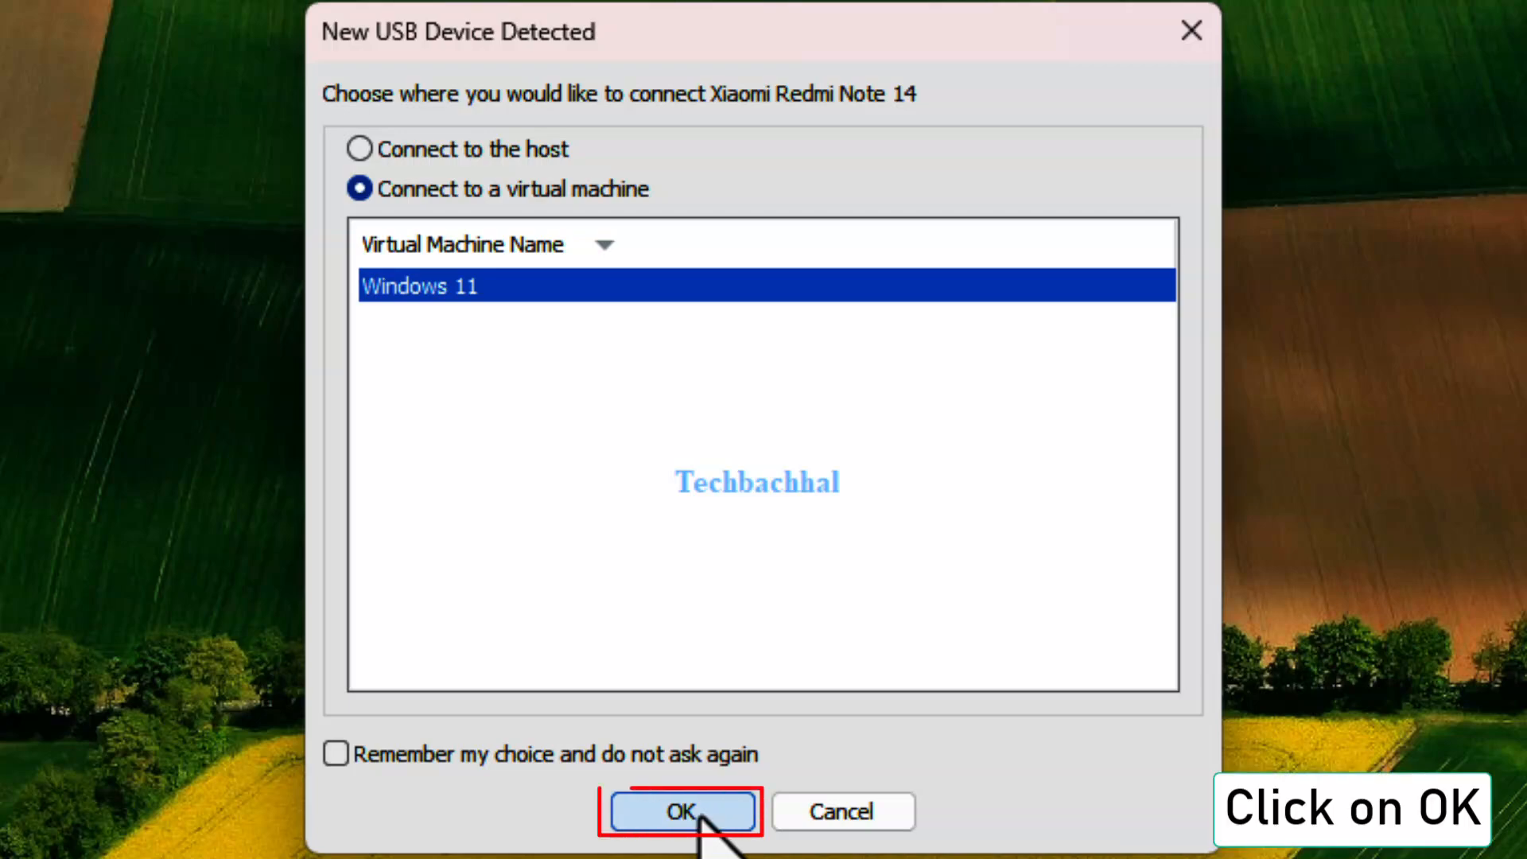
left_click(681, 811)
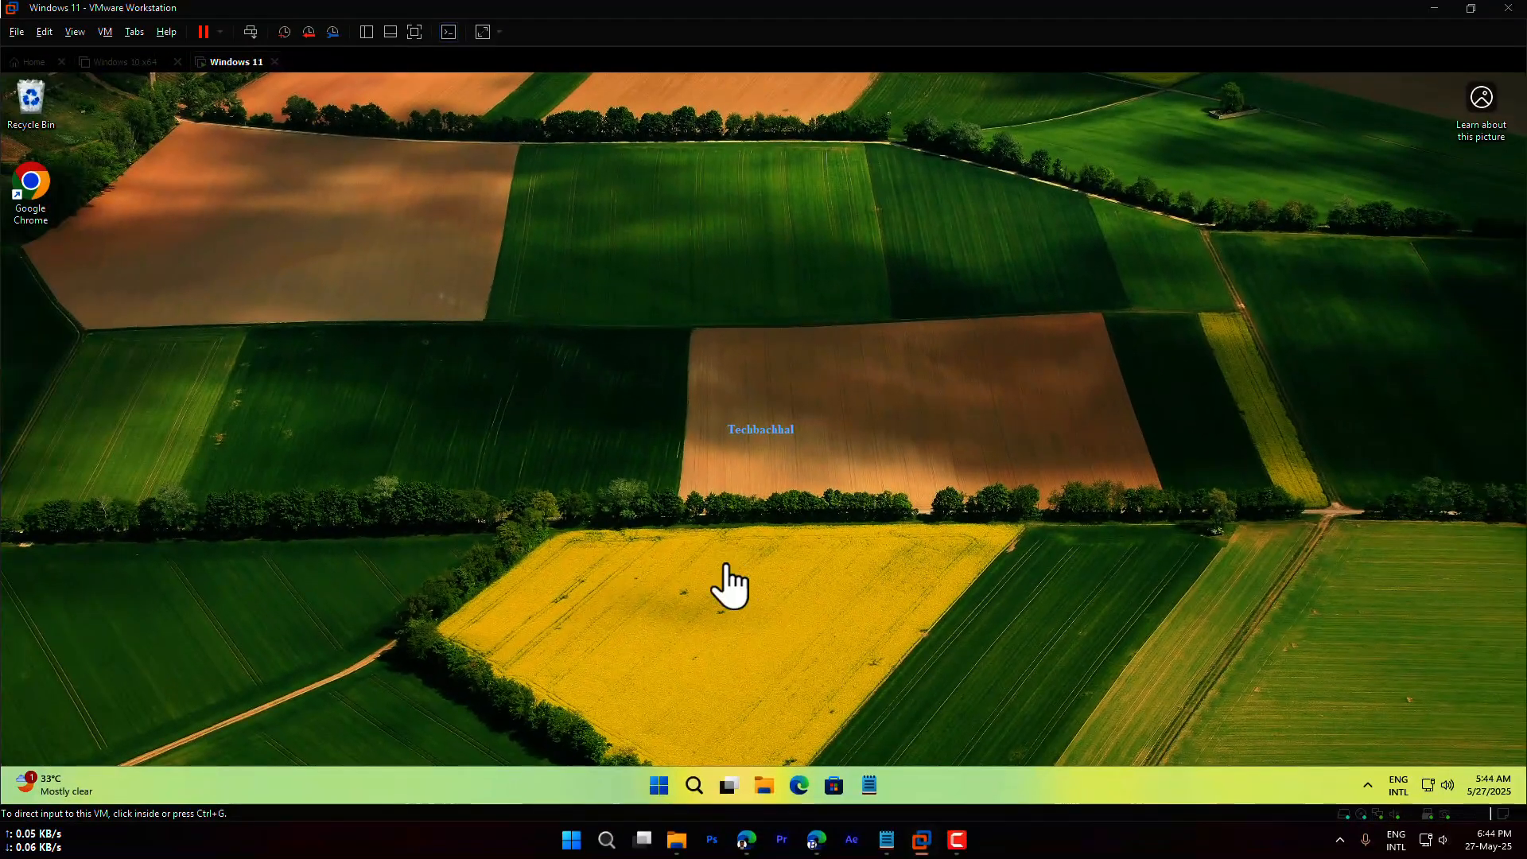